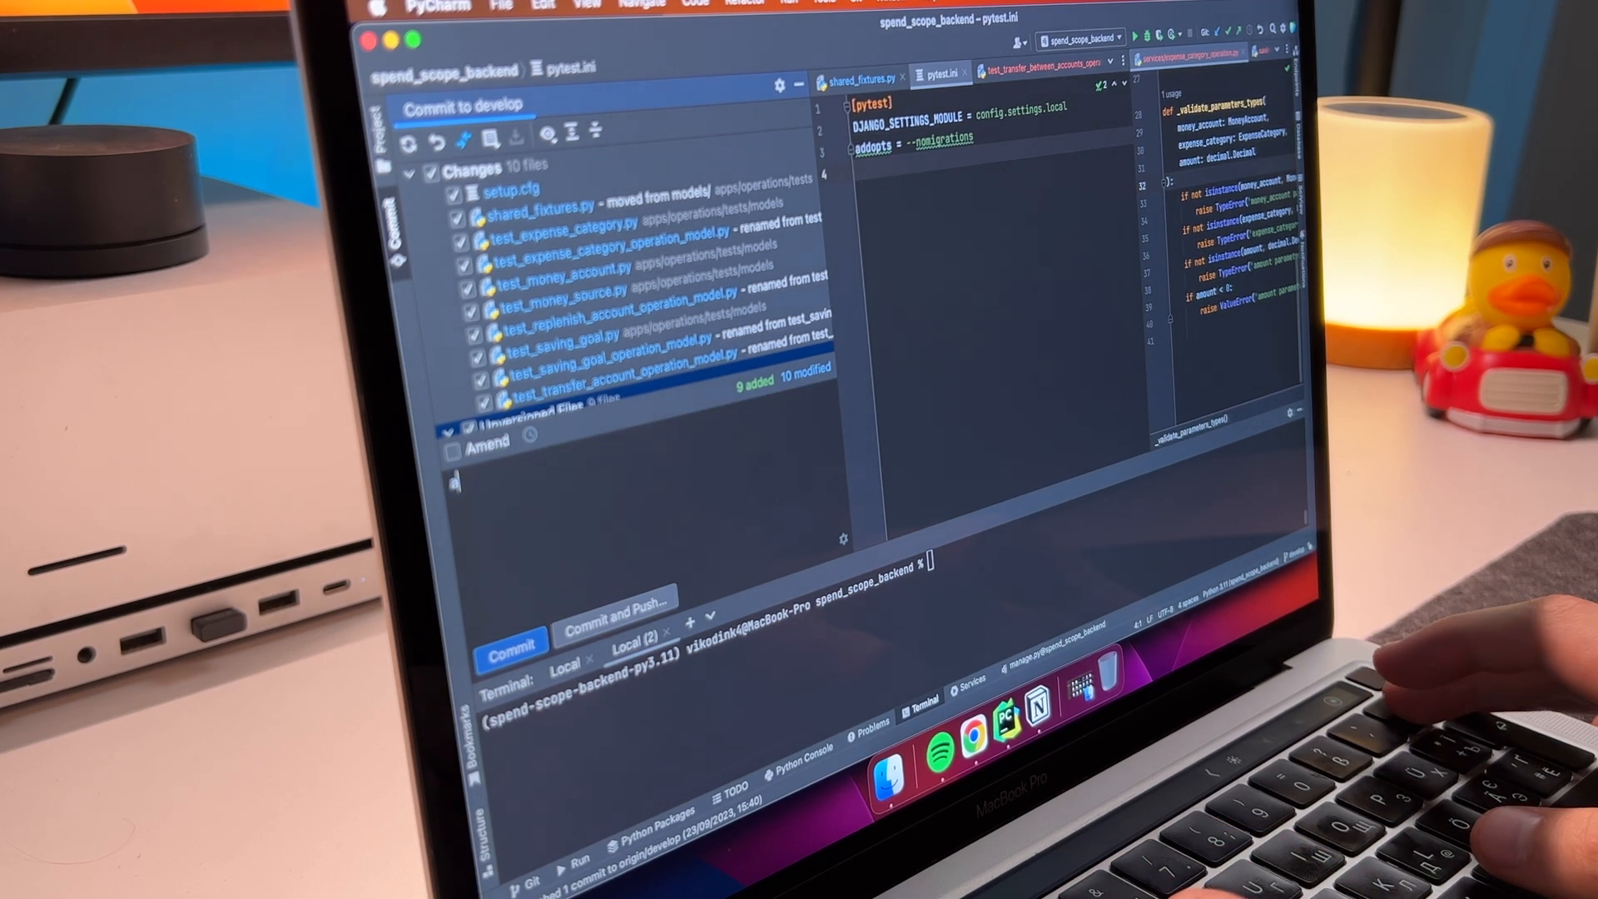
# Step: Commit the checked files with the message 'add basic functionality for each operation'
pyautogui.write('add basic')
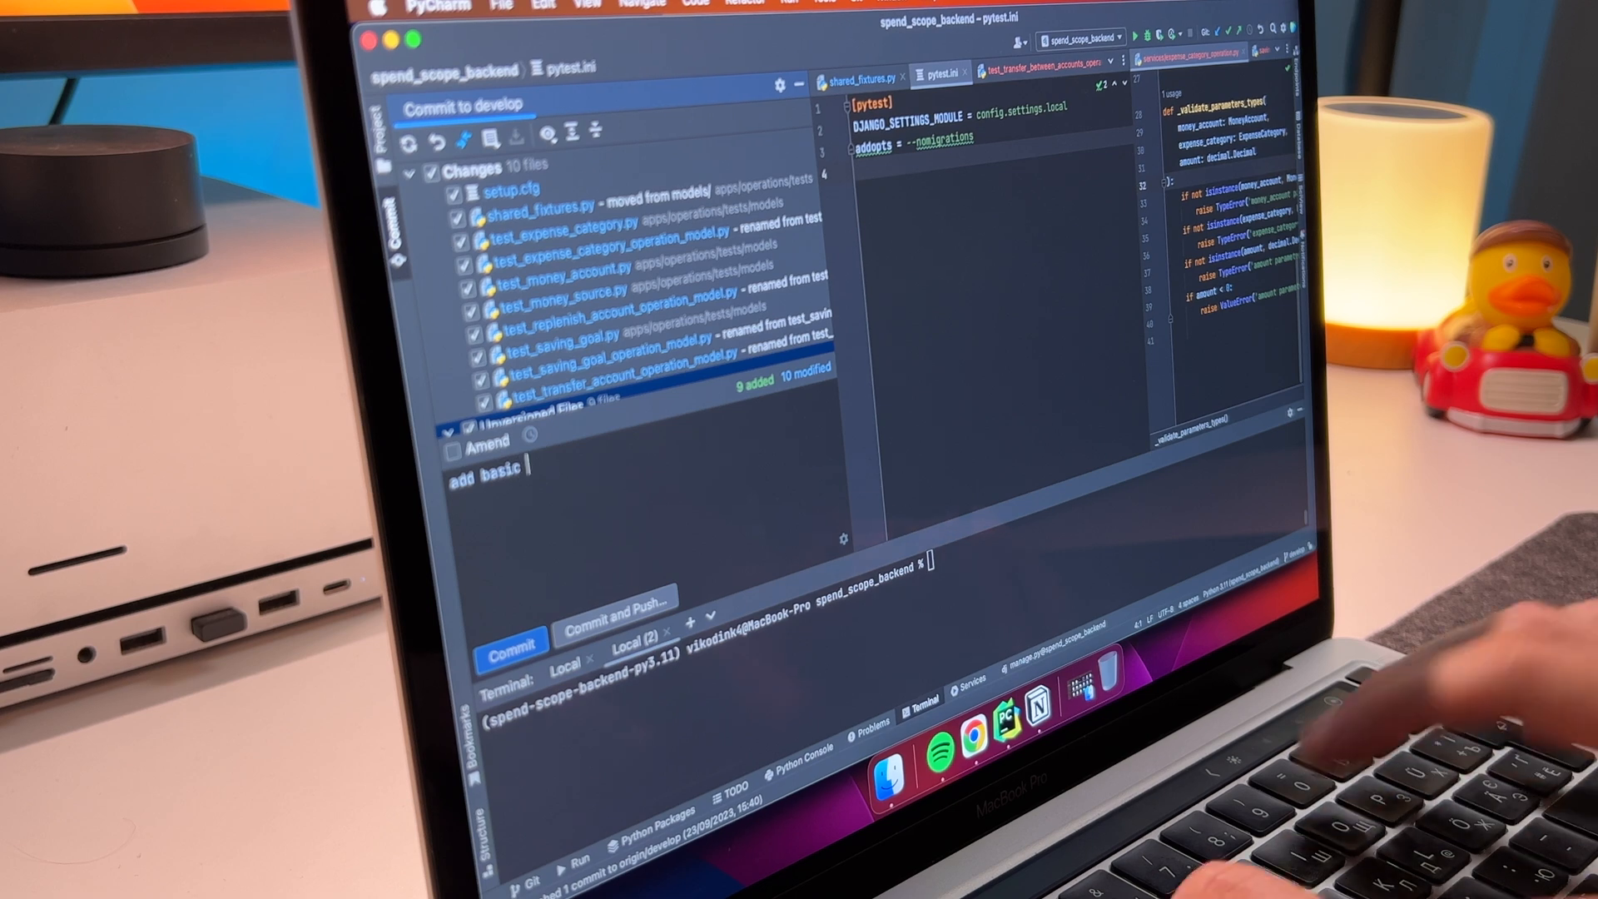
pyautogui.write('functional')
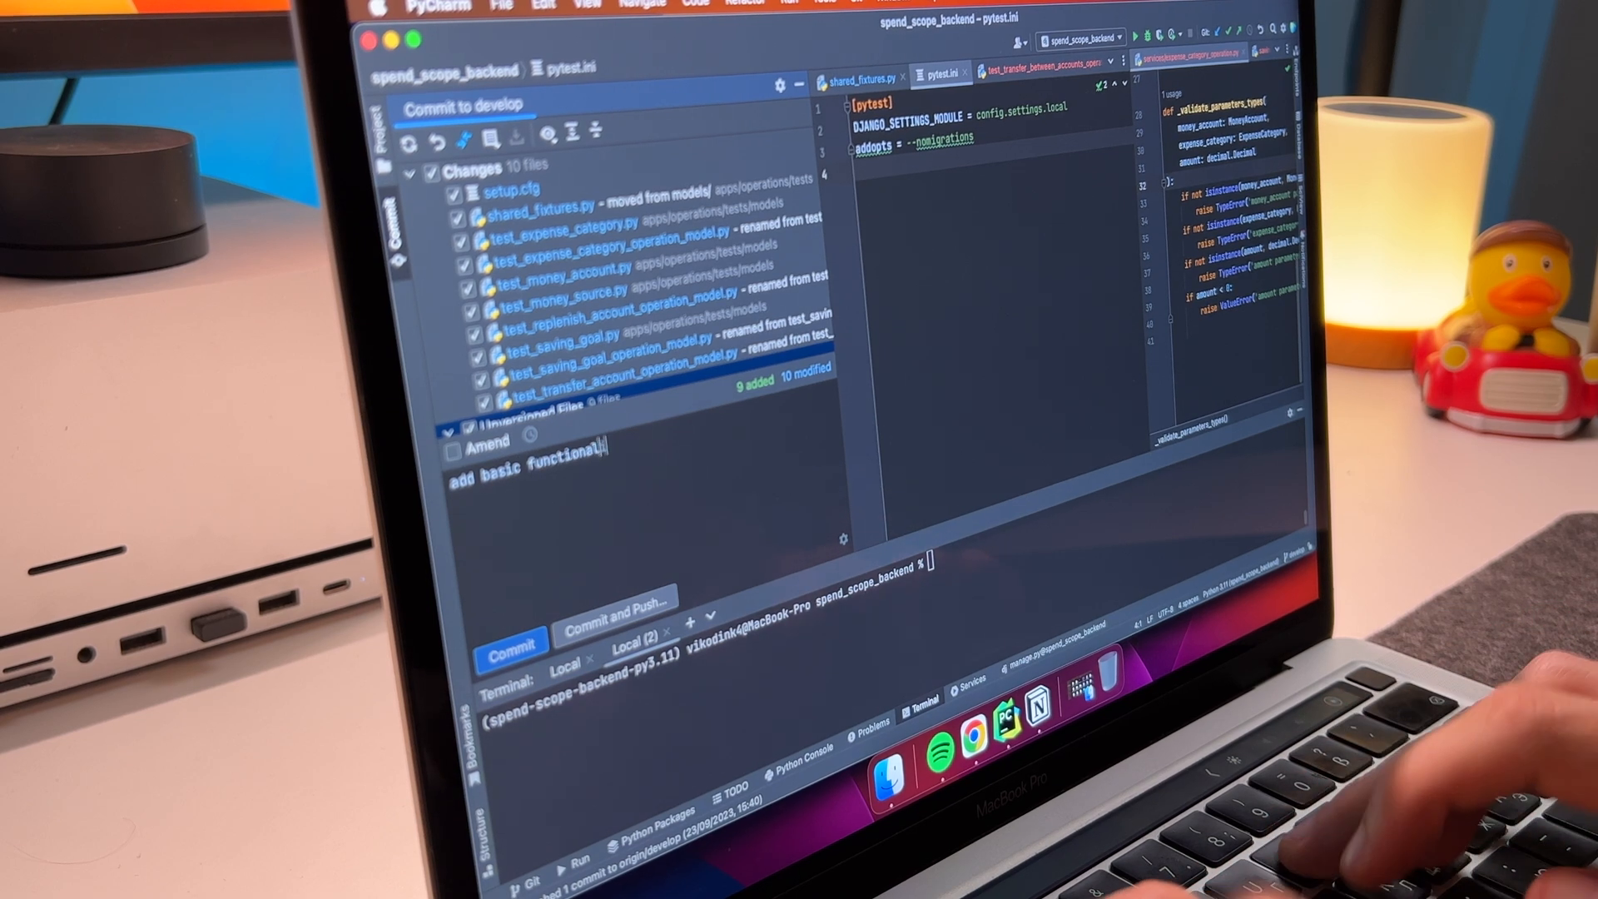
pyautogui.write('ity for')
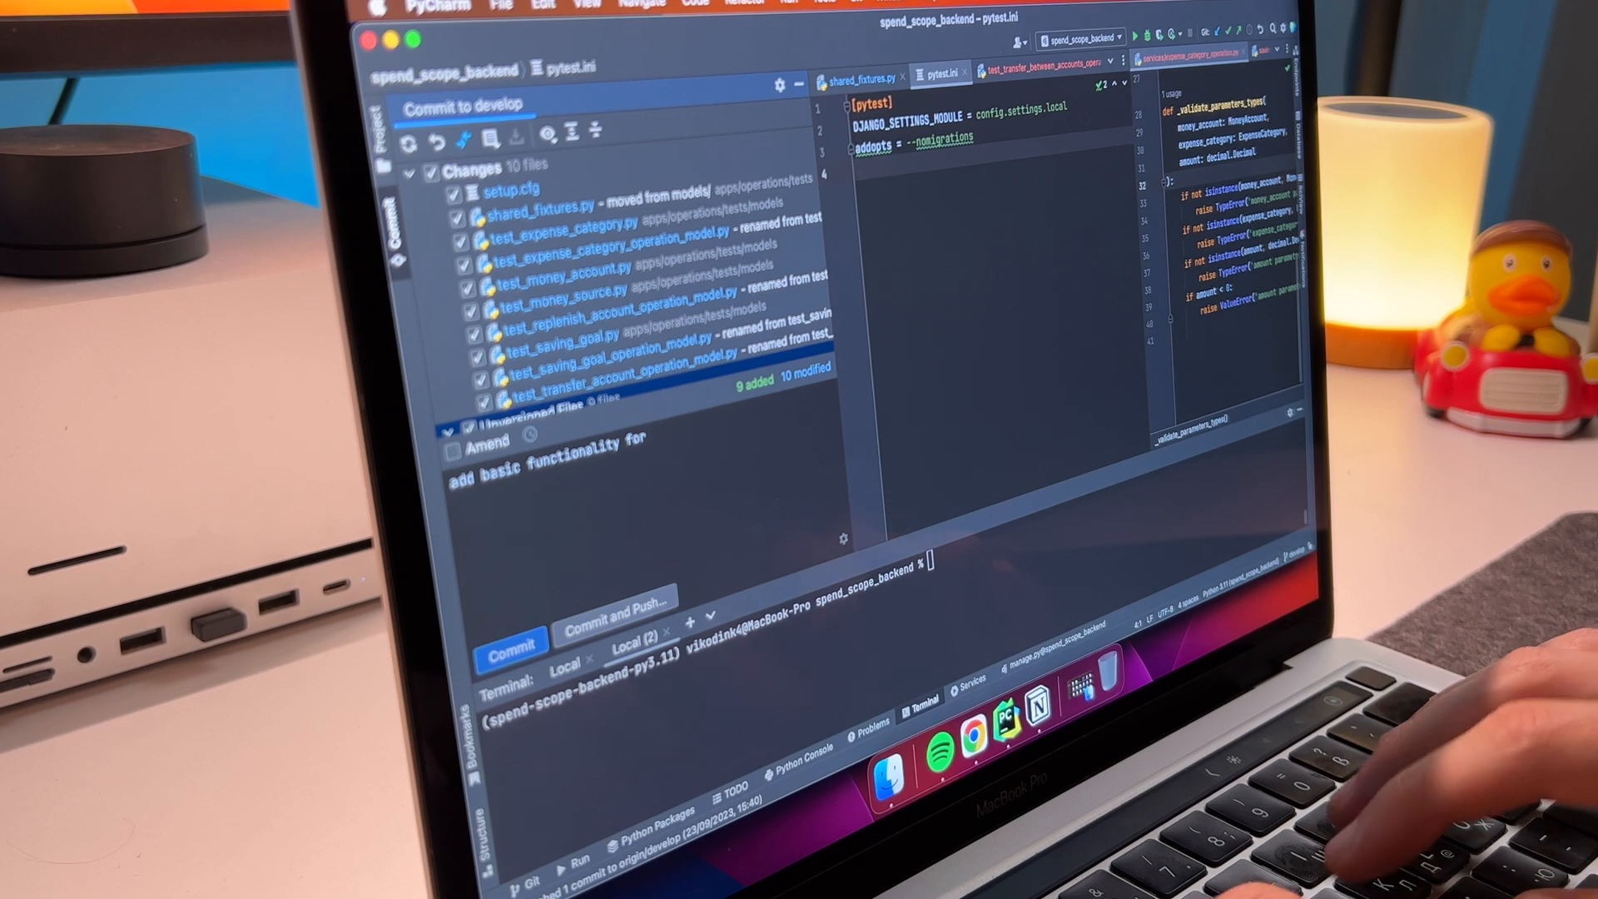
pyautogui.write('each operation')
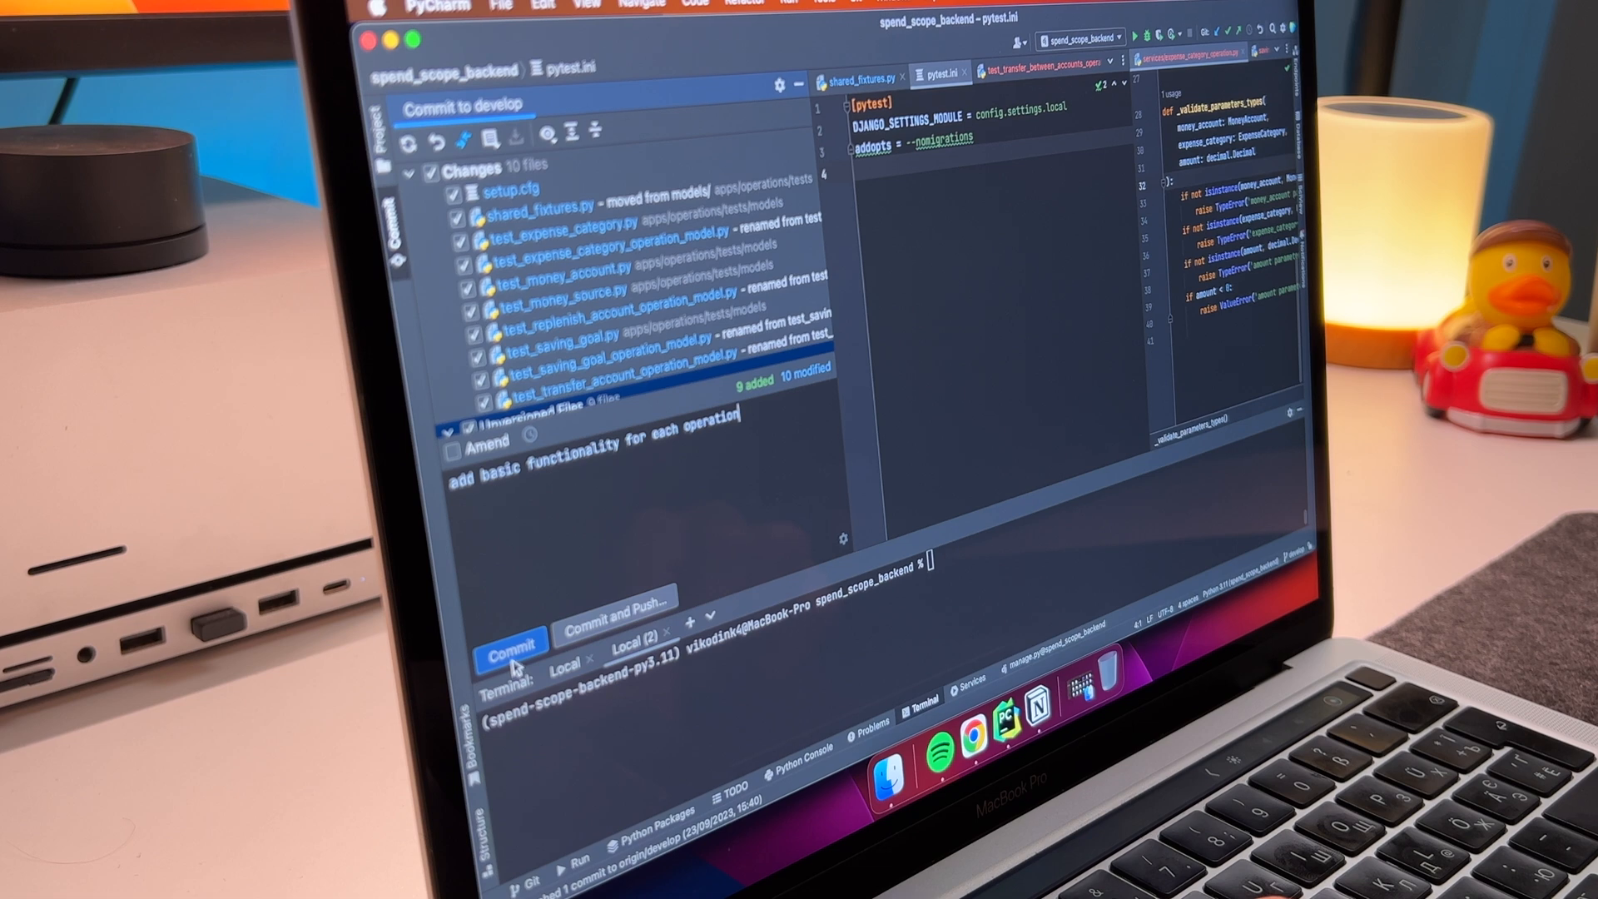
pyautogui.click(513, 641)
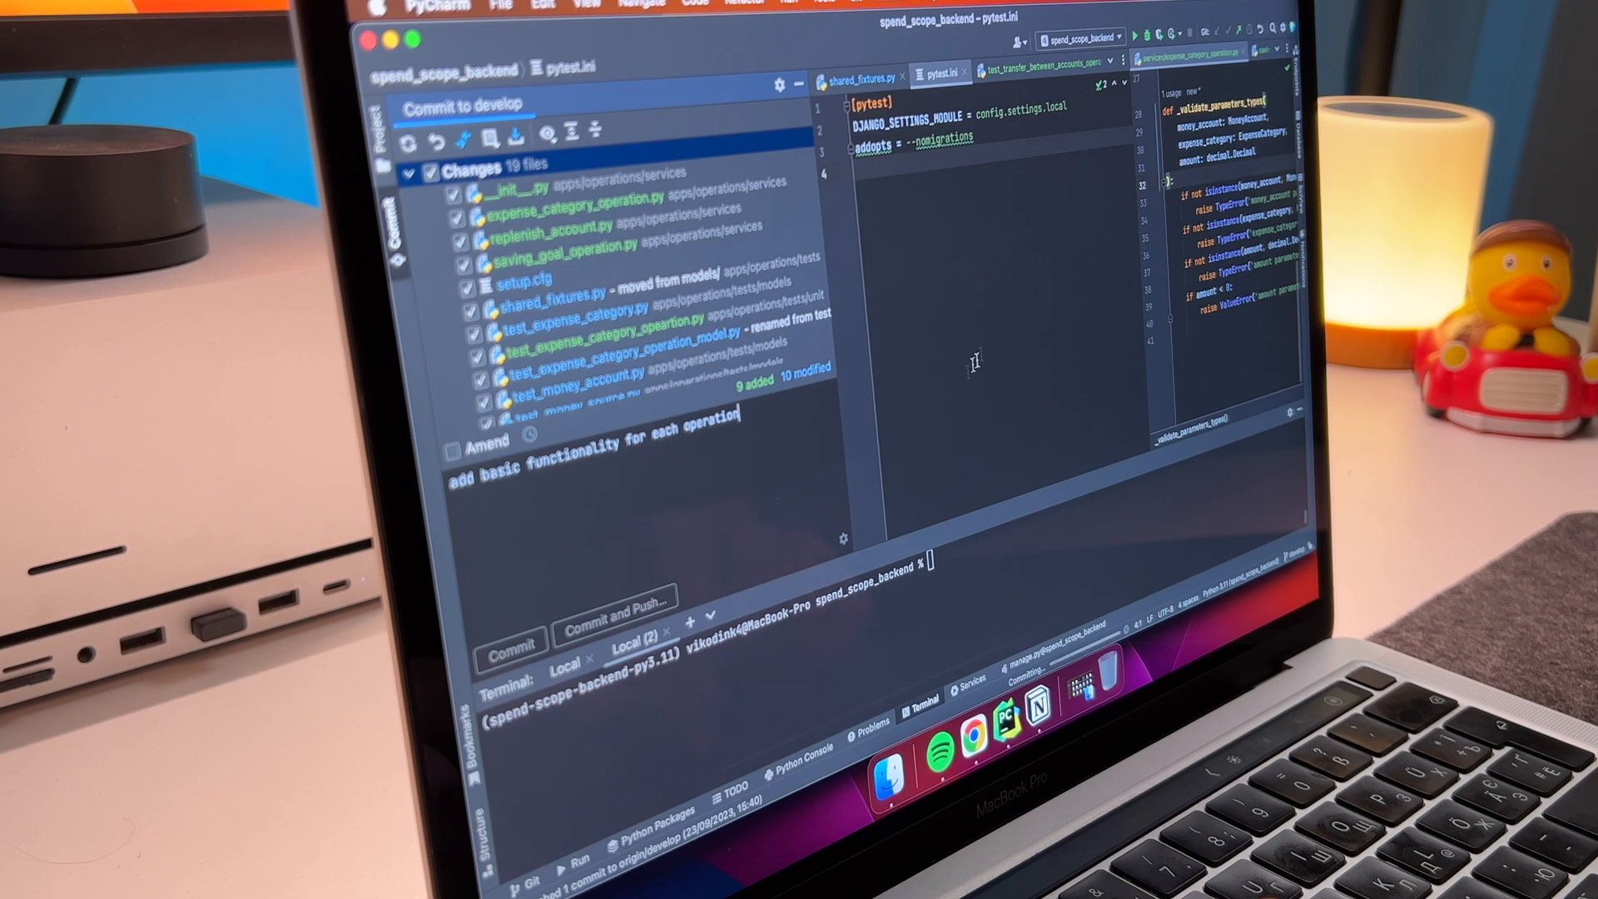
# Step: Push the new commit from develop to origin/develop after reviewing it
pyautogui.click(509, 644)
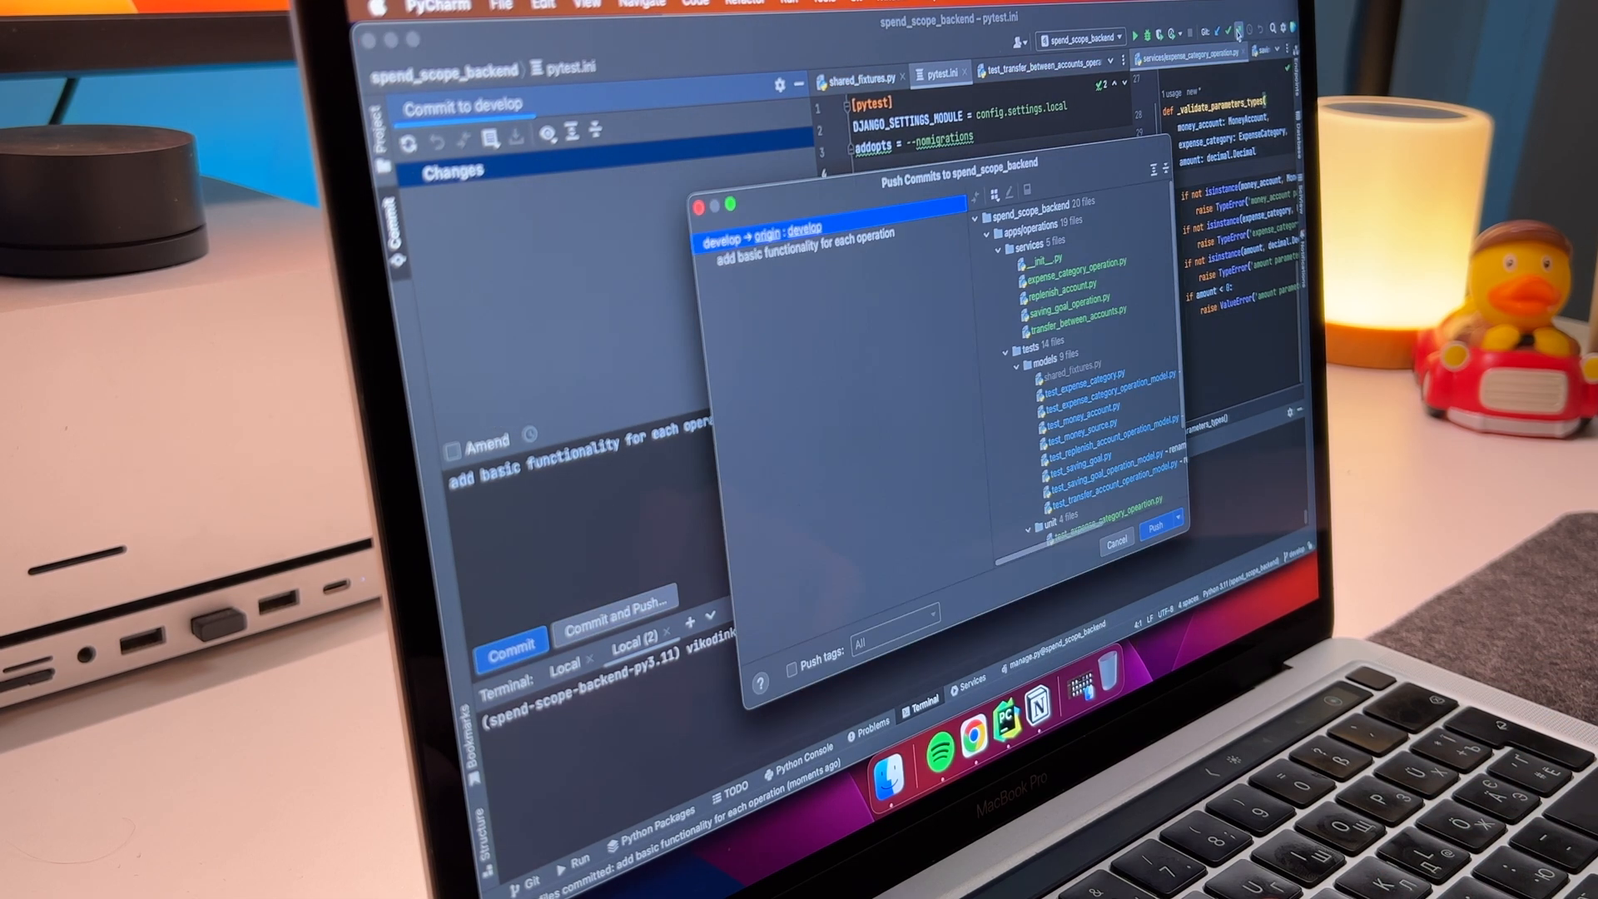
pyautogui.scroll(-3)
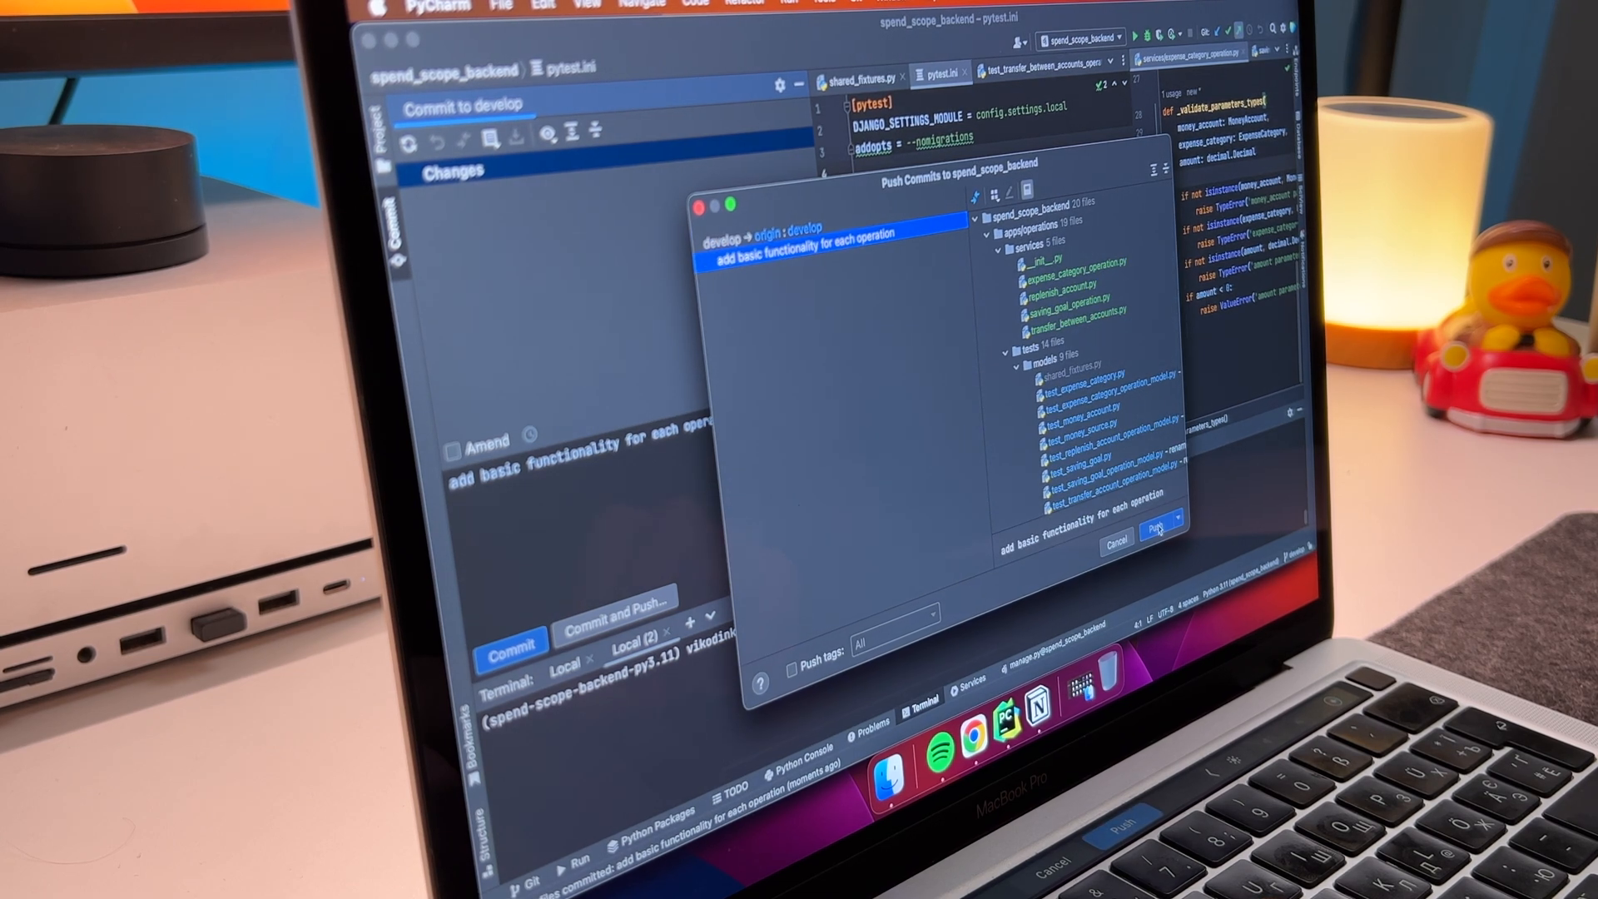
pyautogui.click(1159, 520)
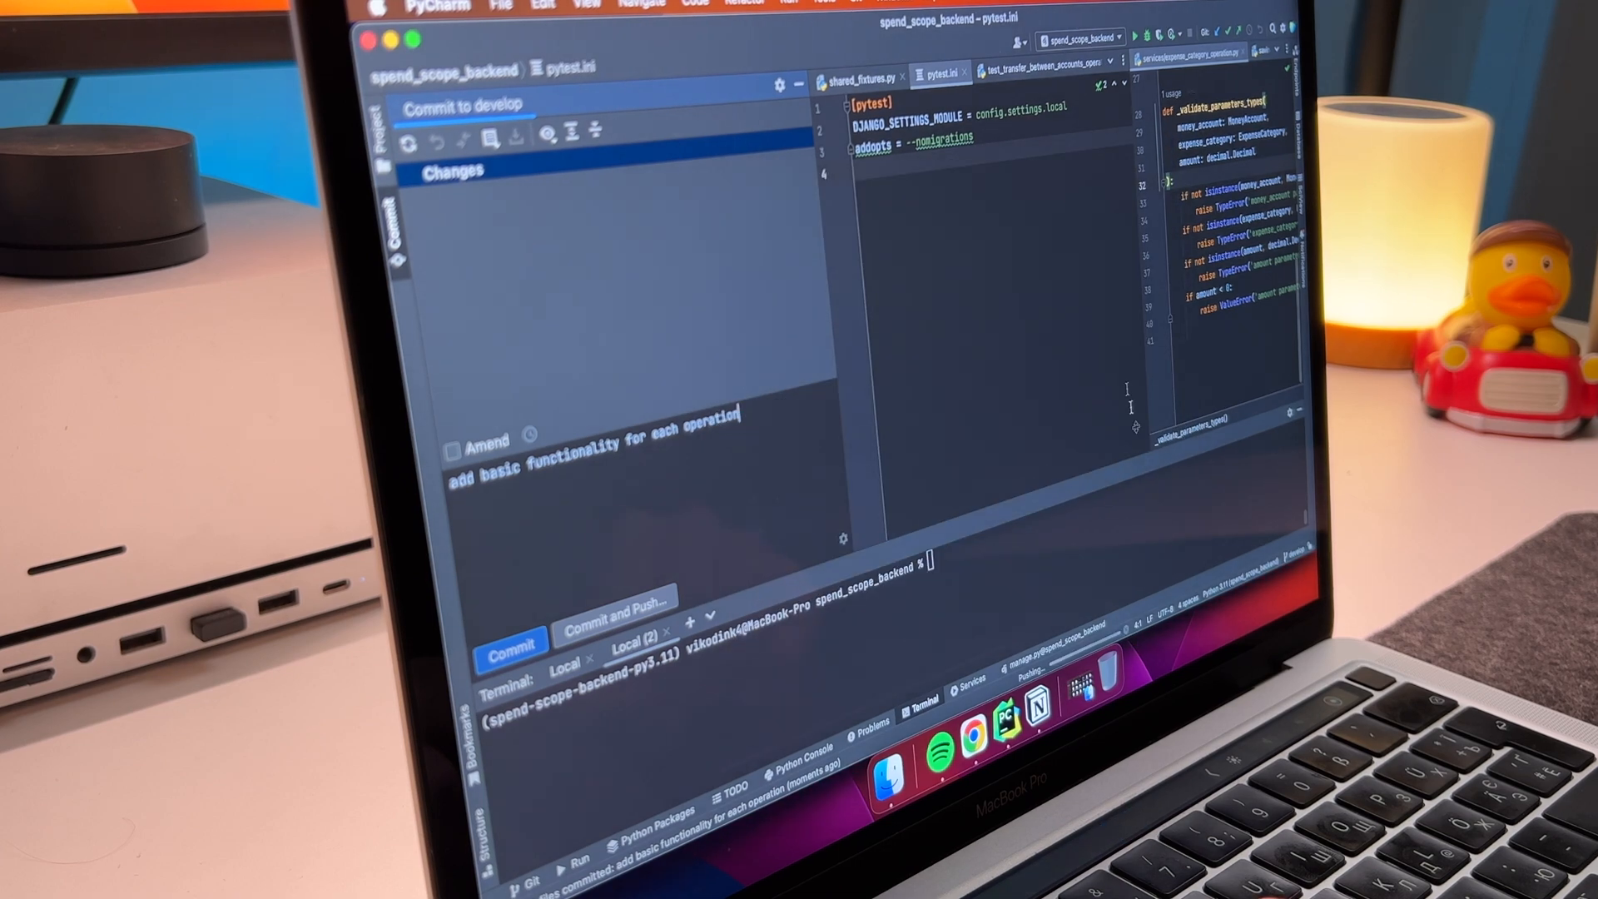